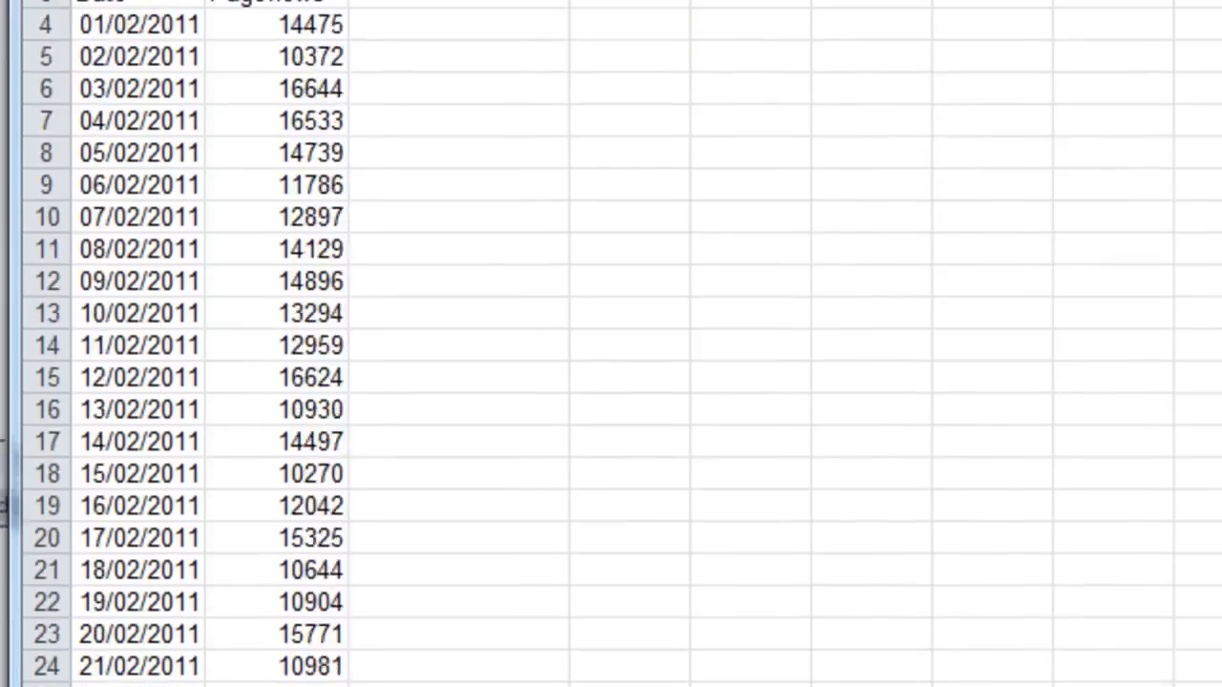
Step: Review the April and July sheets, then run ReSetUp to restore the raw workbook
left_click(538, 659)
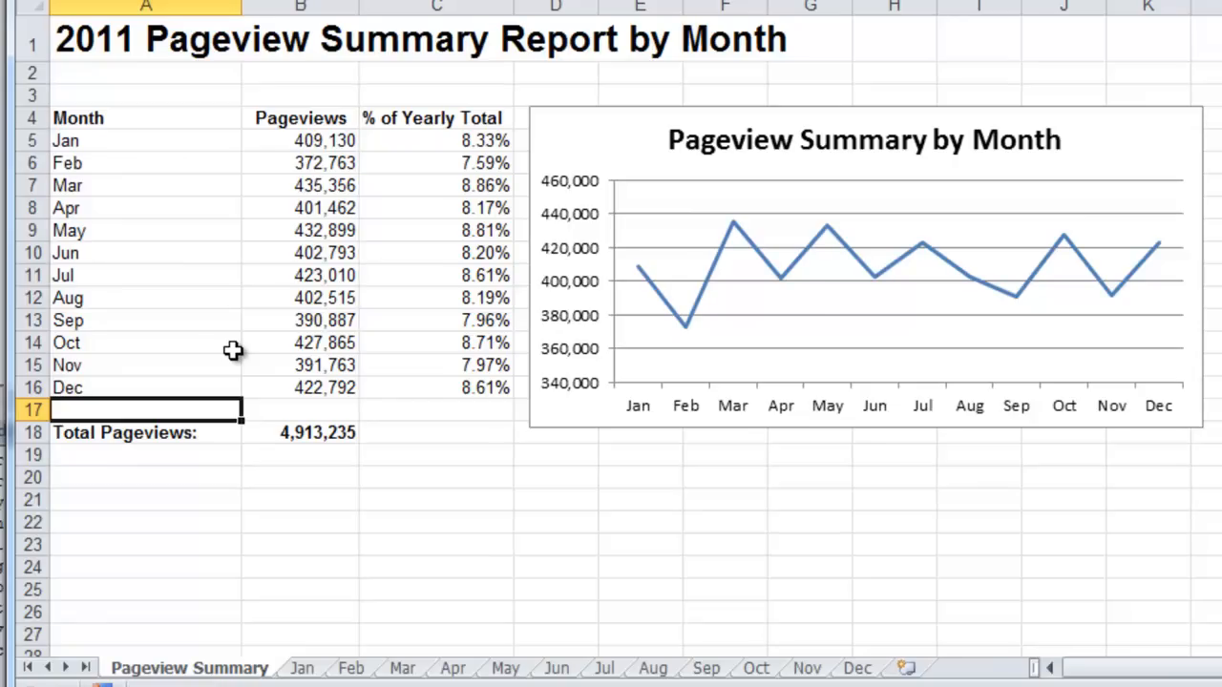
mouse_move(297, 627)
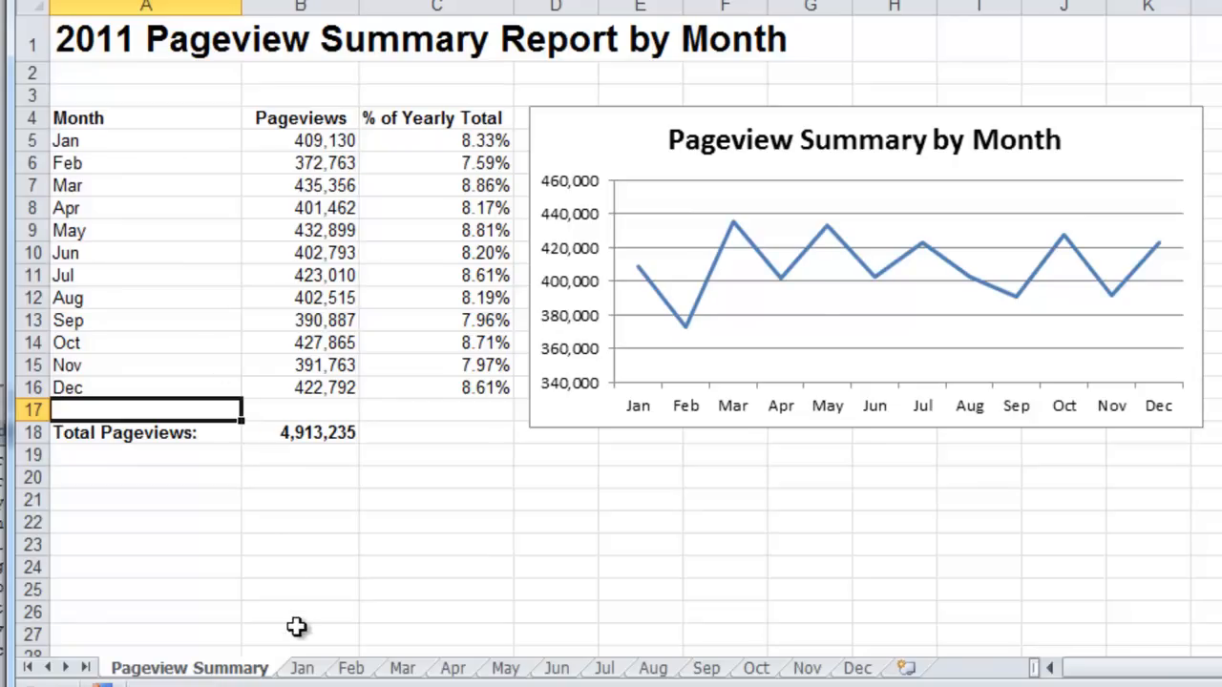
mouse_move(315, 673)
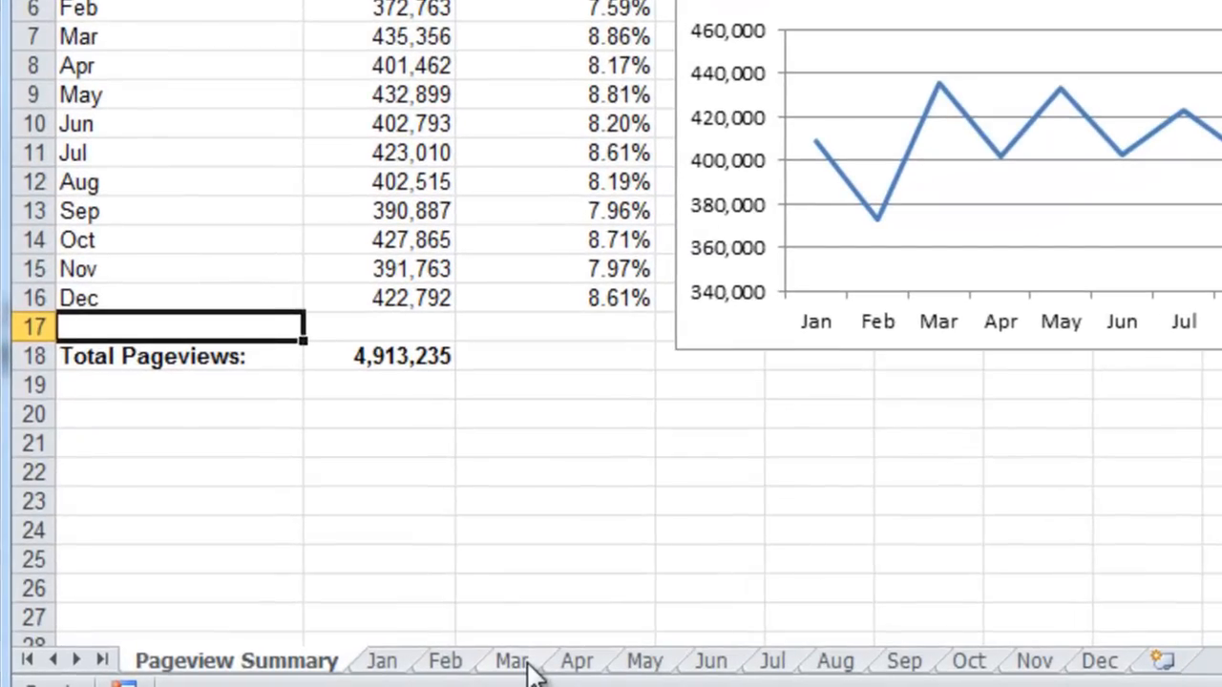
mouse_move(740, 673)
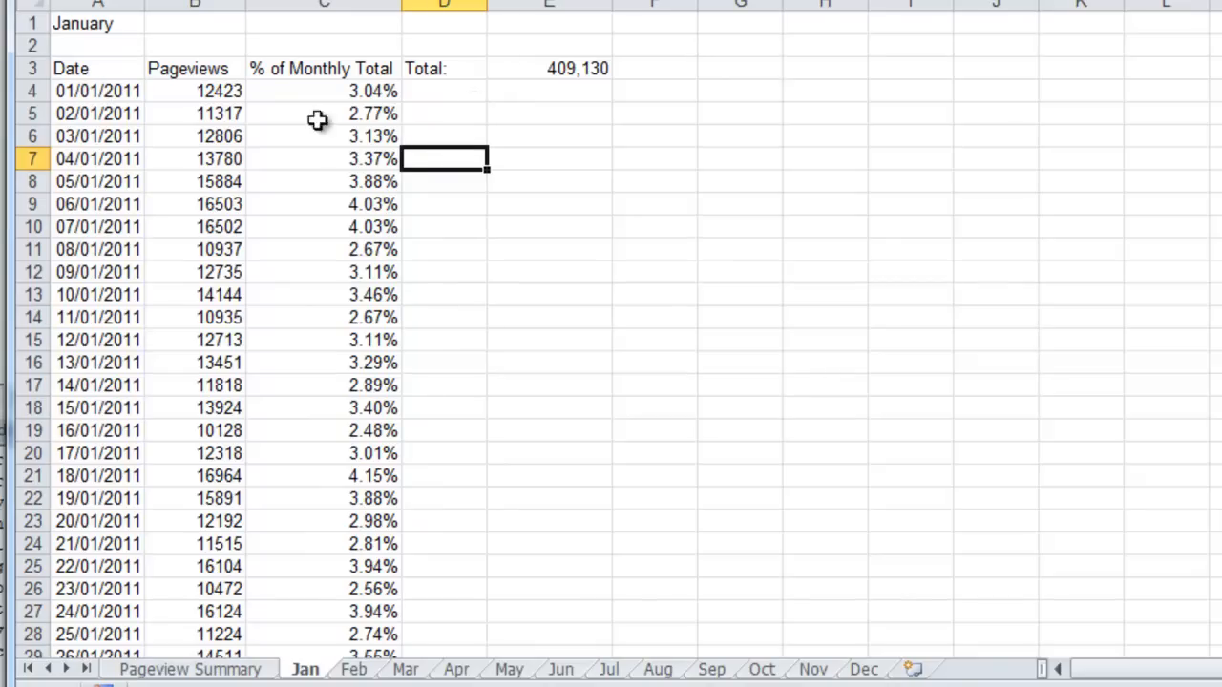
mouse_move(427, 259)
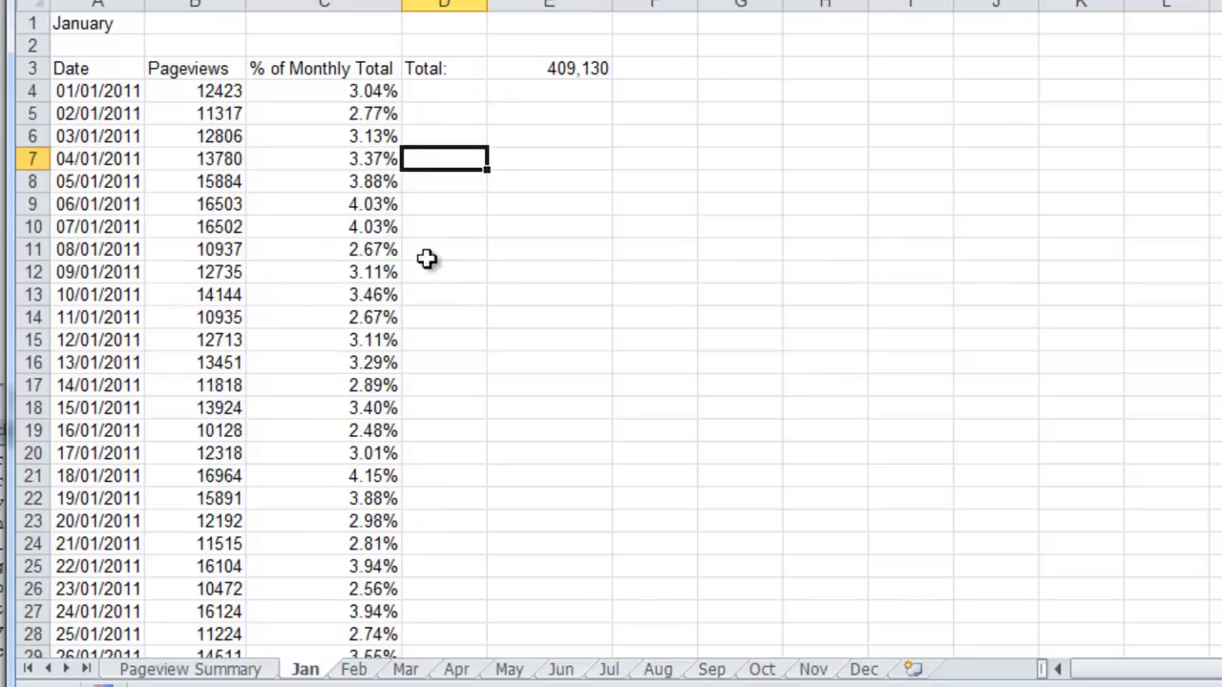
left_click(457, 669)
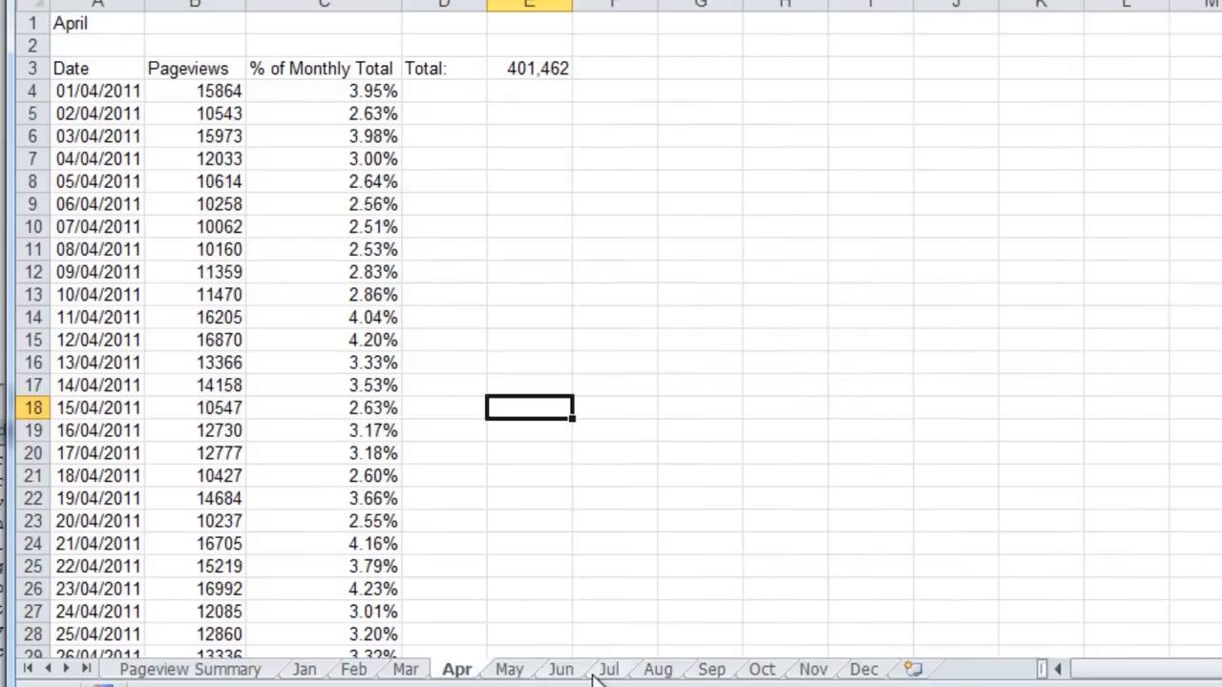
left_click(608, 669)
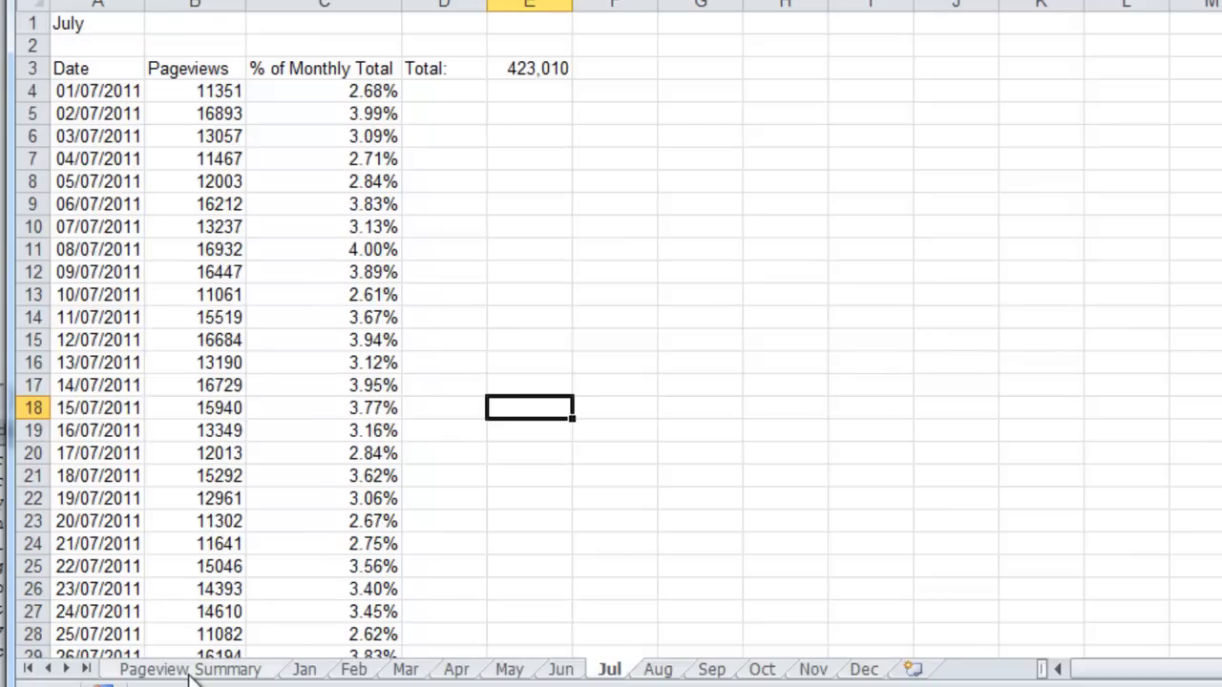
left_click(189, 670)
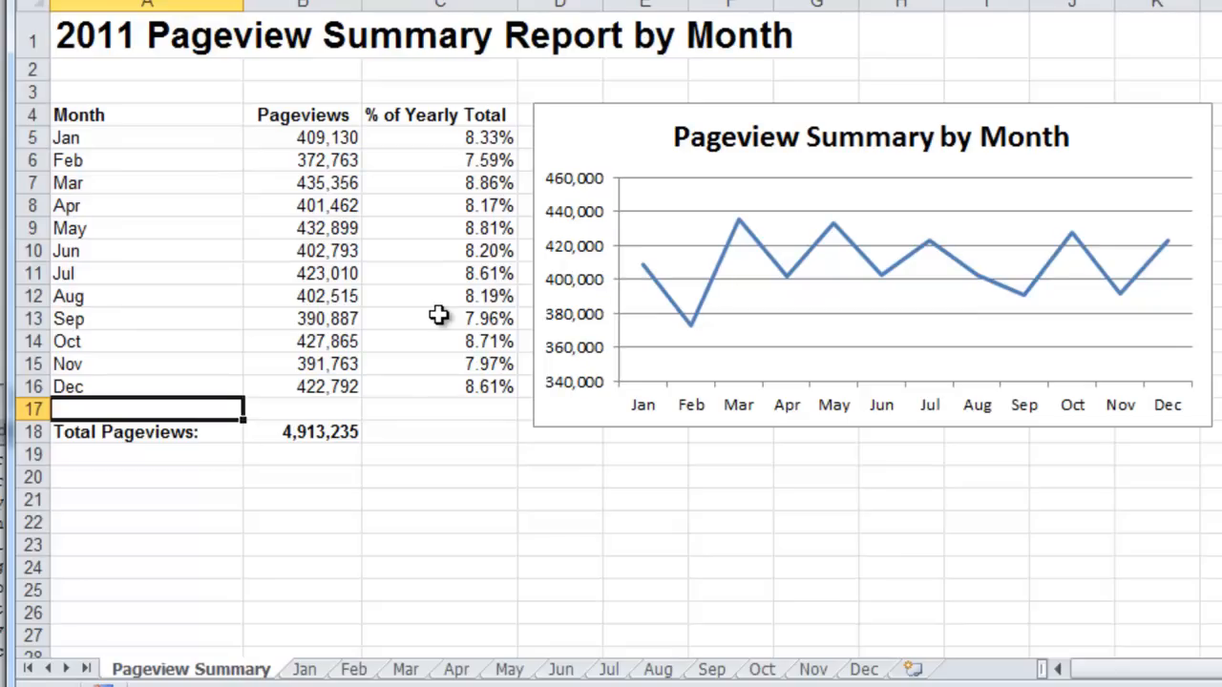
left_click(138, 668)
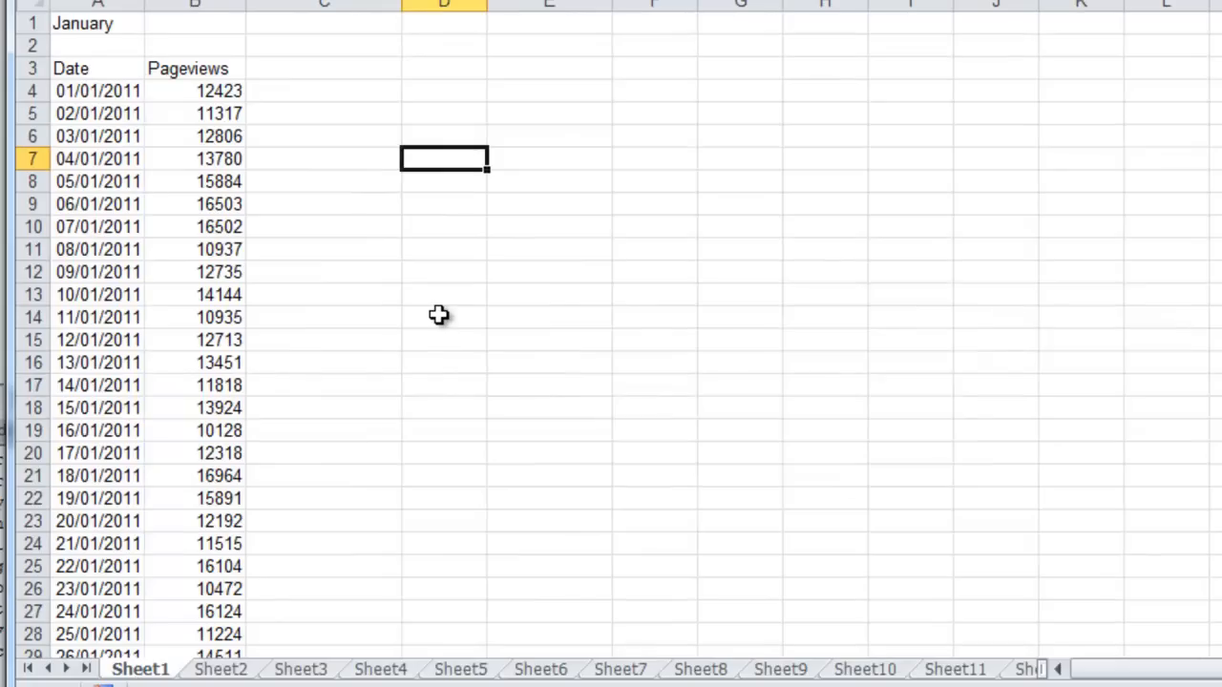
mouse_move(186, 482)
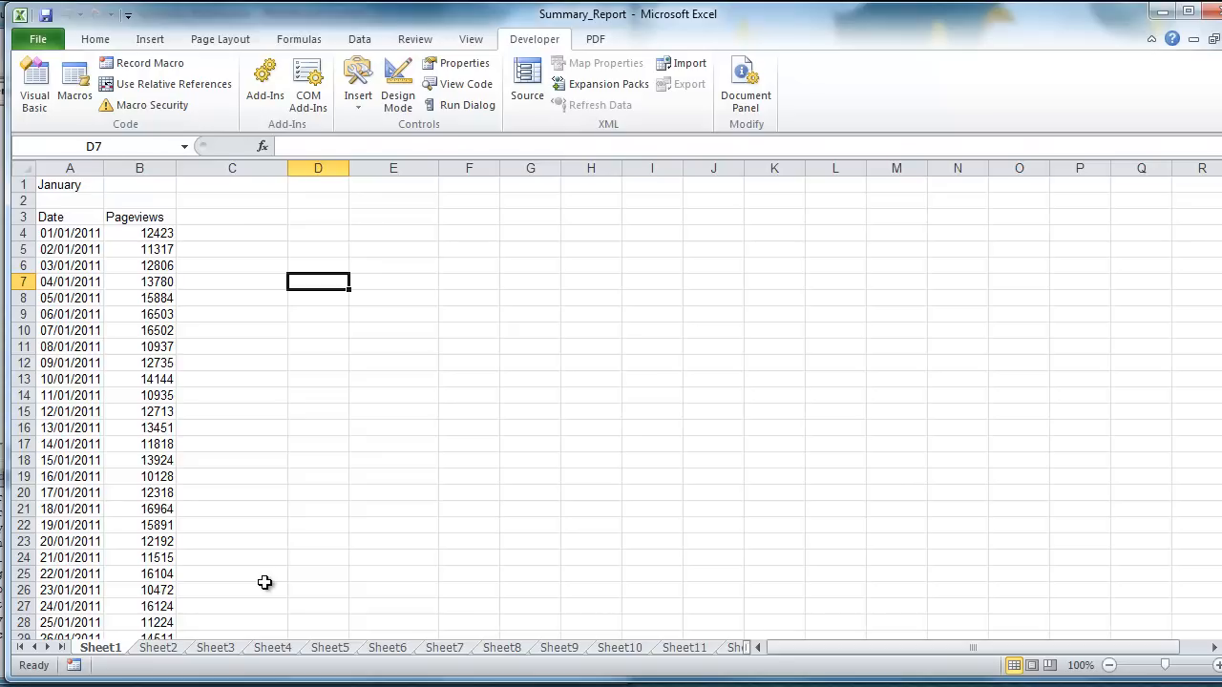
mouse_move(405, 19)
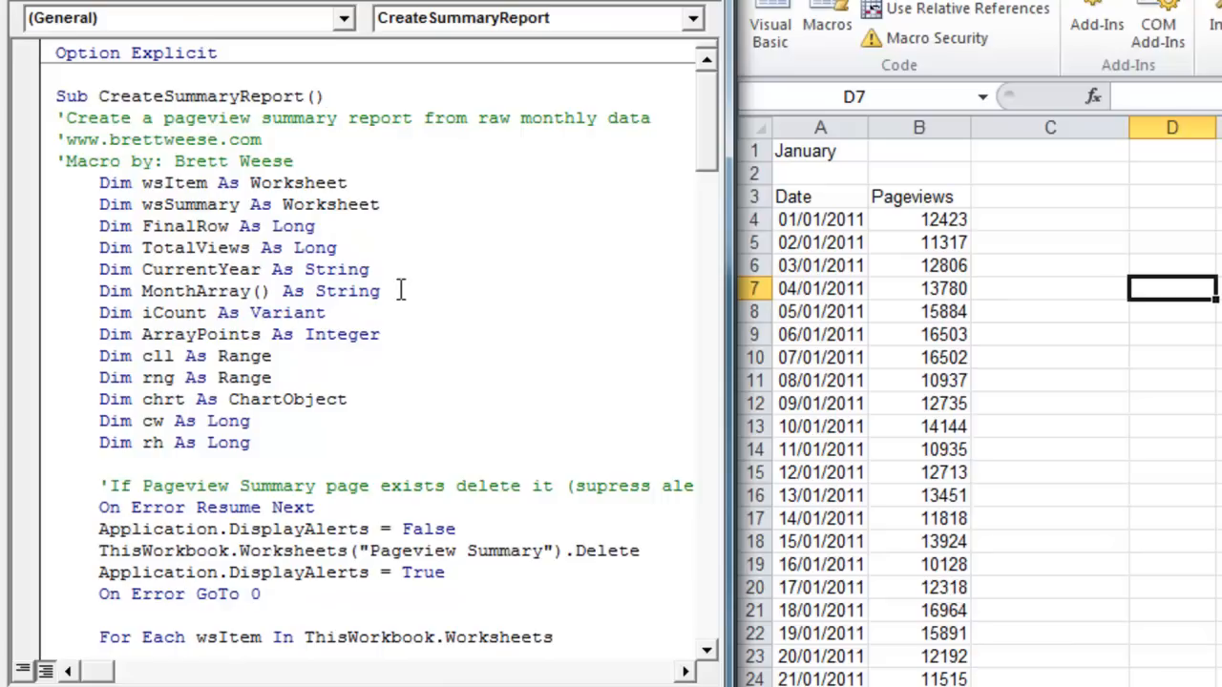
Step: Place the cursor inside the CreateSummaryReport macro code in the VBA editor
left_click(327, 96)
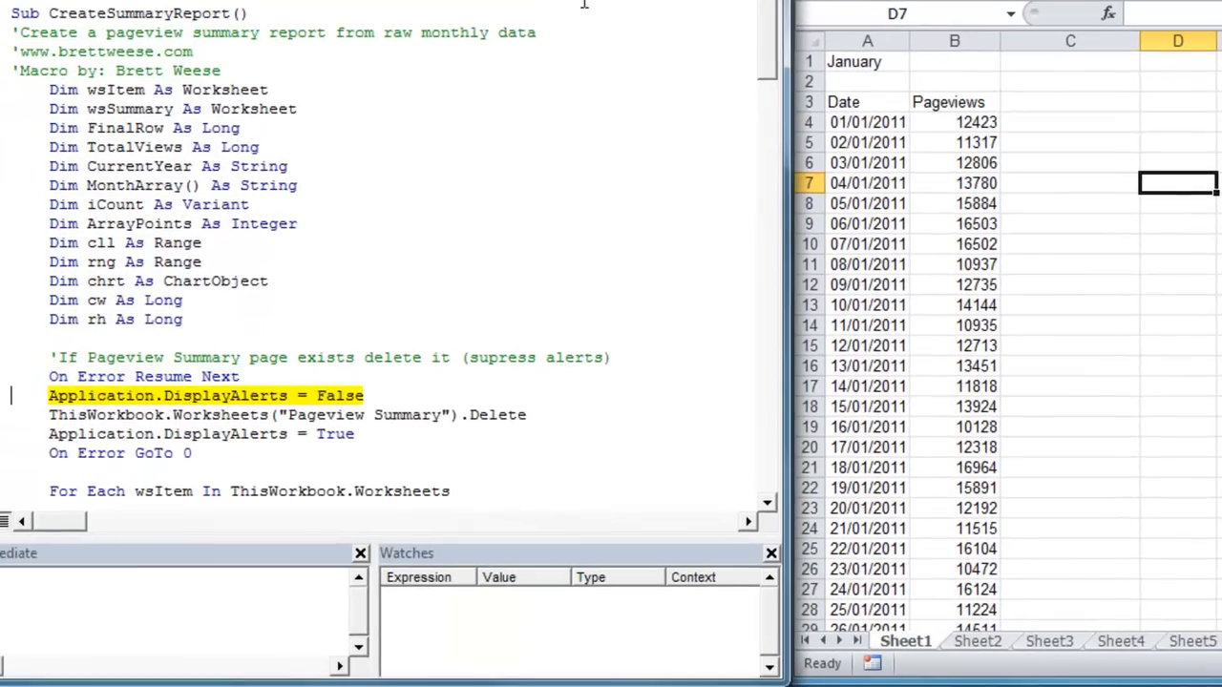
Step: Step through the wsItem loop so the first sheet becomes Jan with percentages filled
scroll("down", 3)
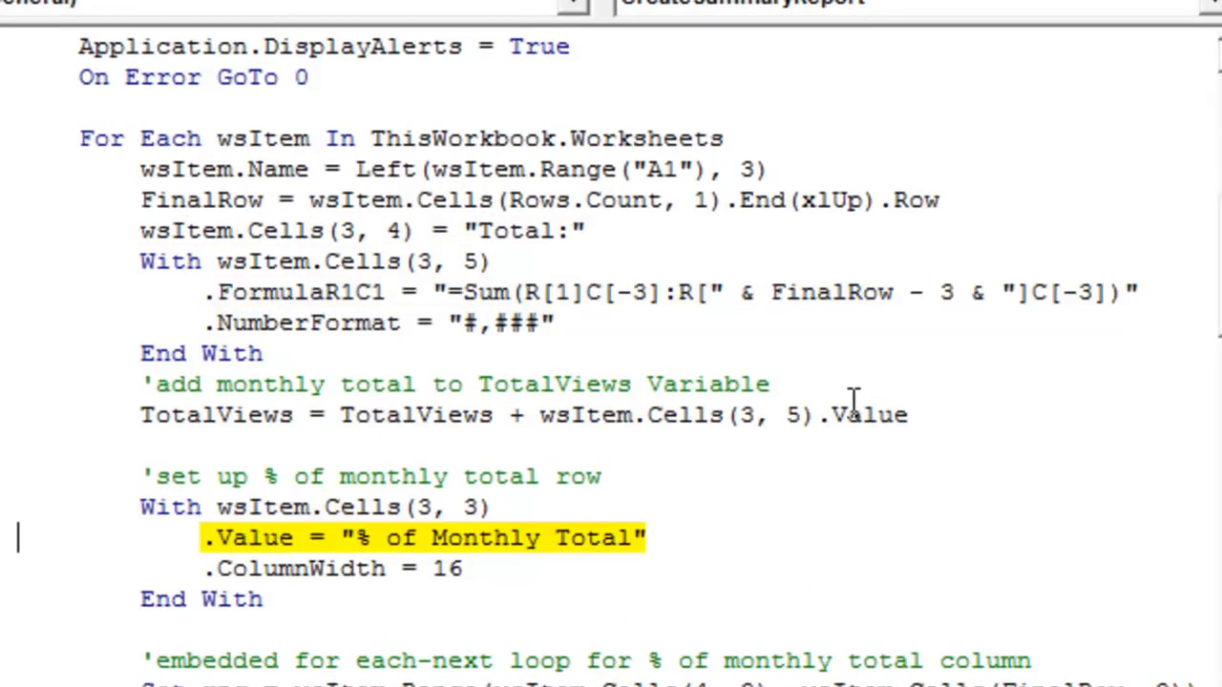
scroll("down", 3)
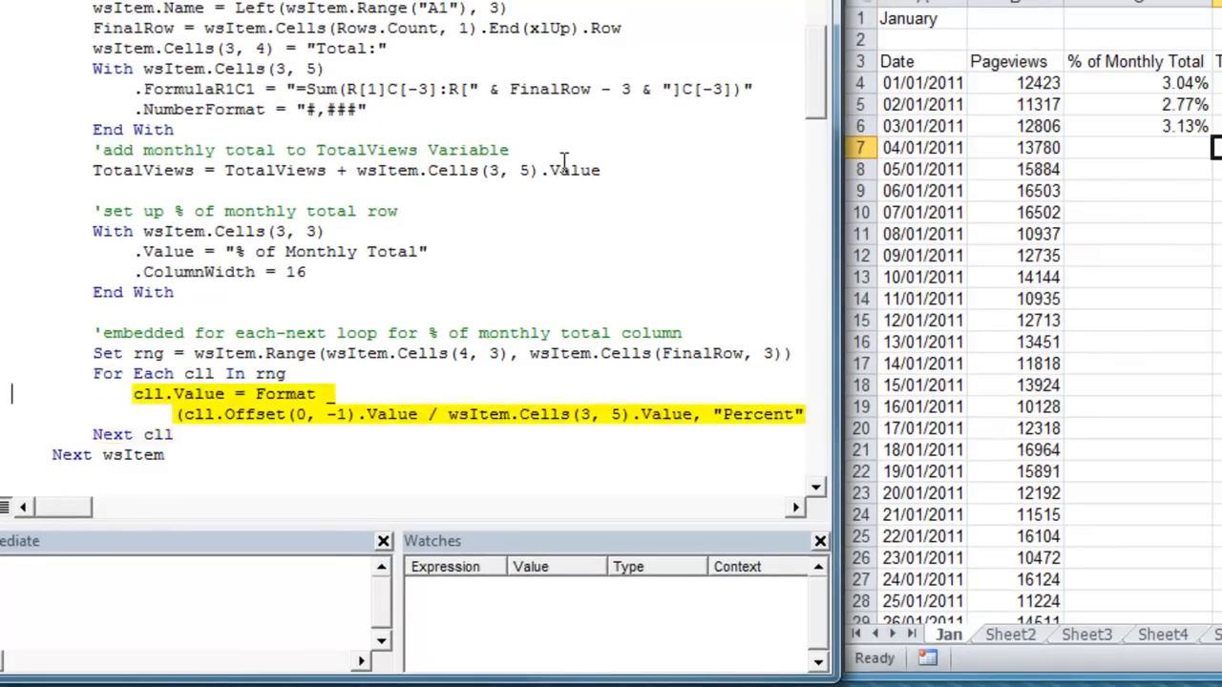
key("F8")
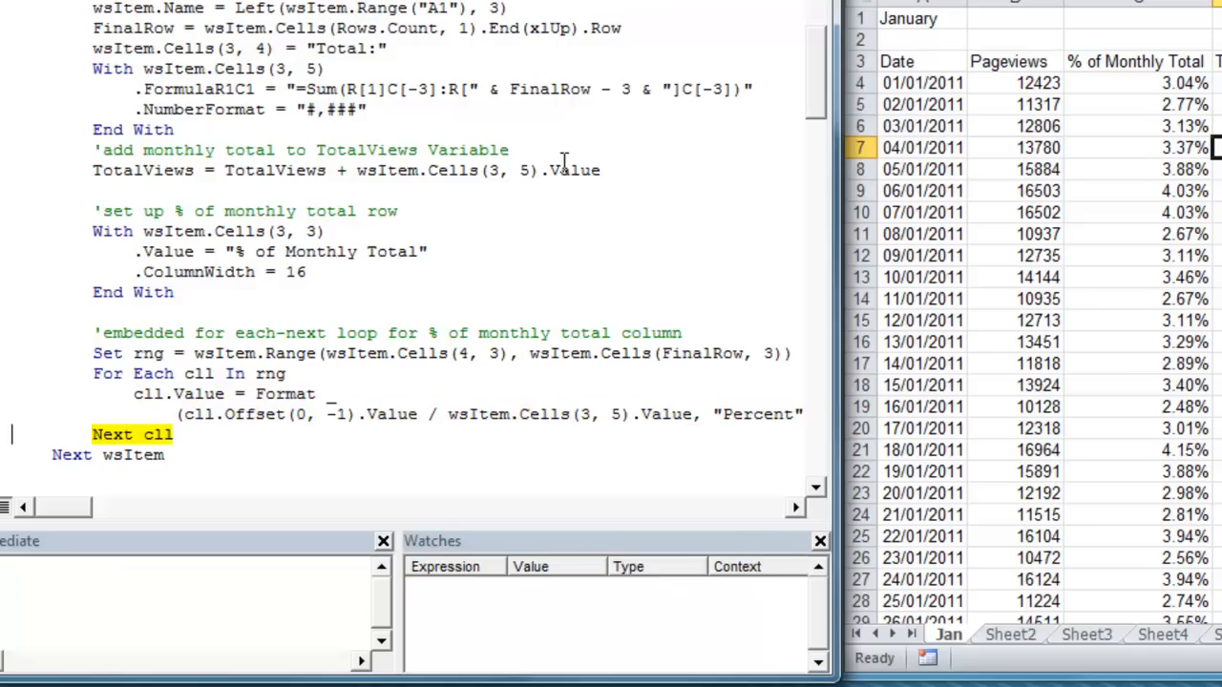
key("F8")
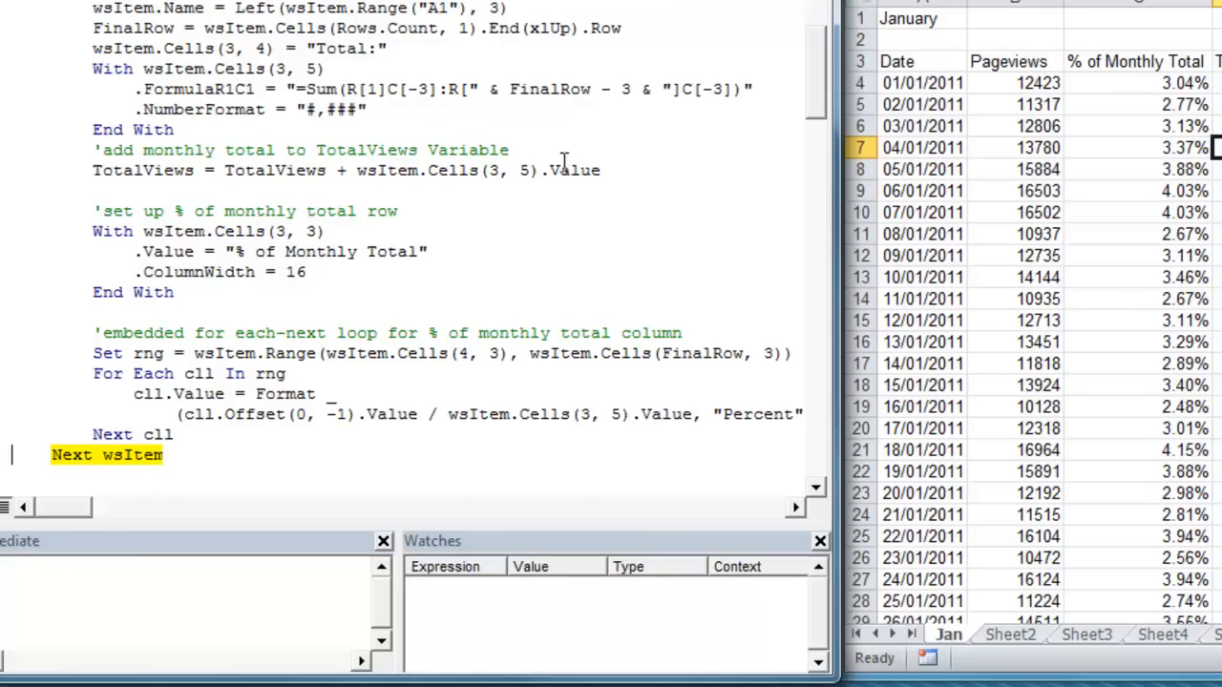
scroll("down", 3)
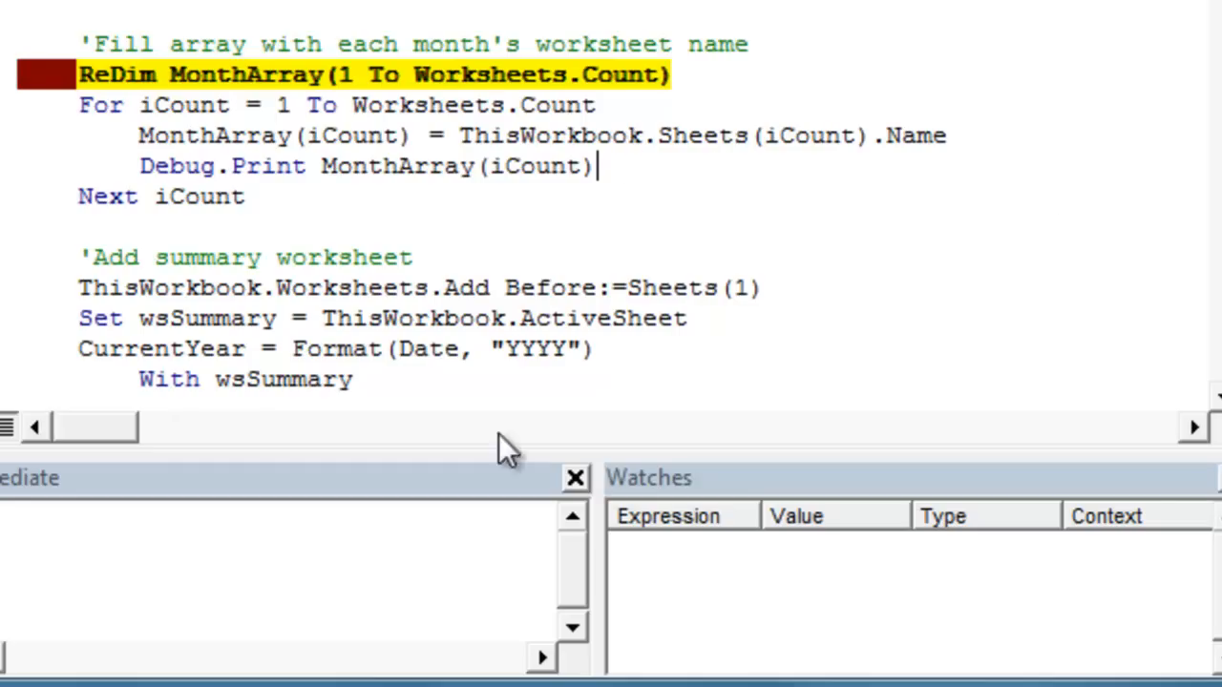
mouse_move(512, 454)
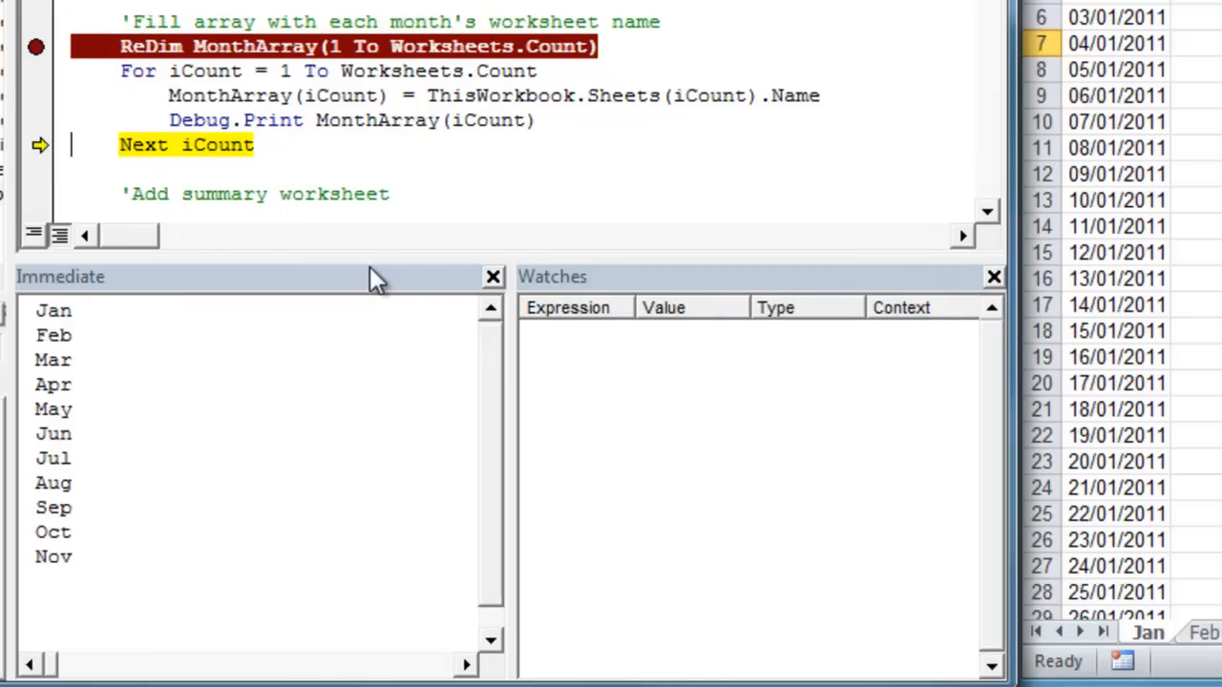
Step: Step through the month-array loop to print the next sheets' month names
key("F8")
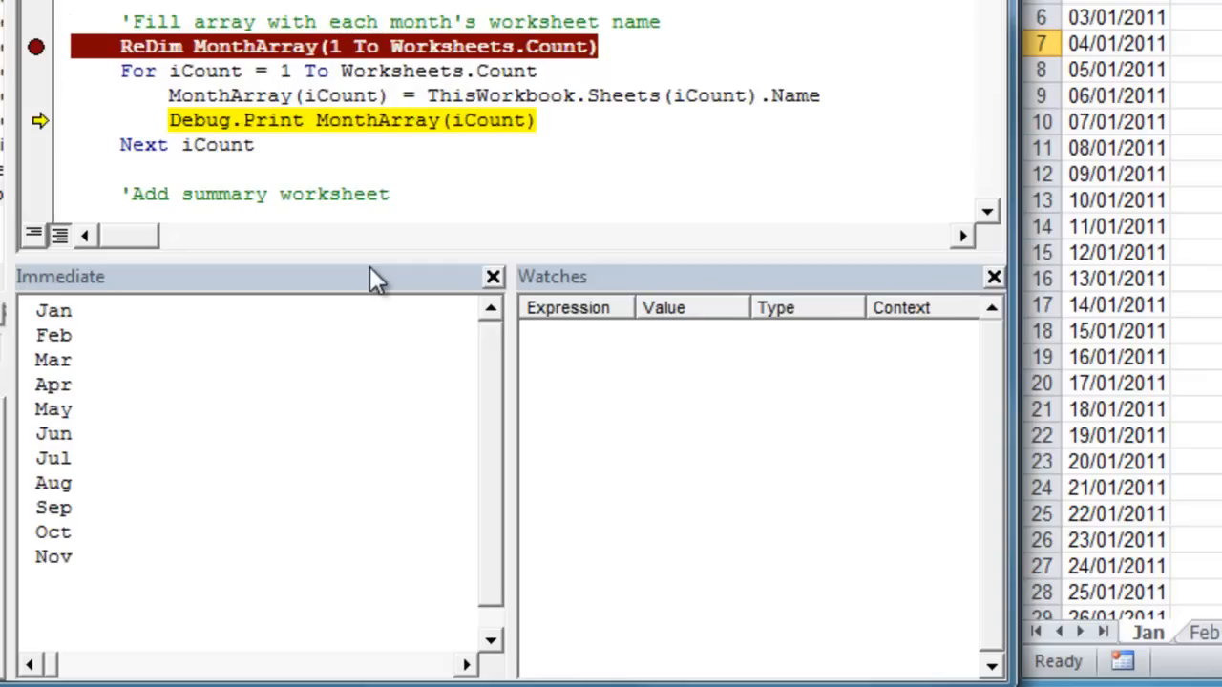
key("F8")
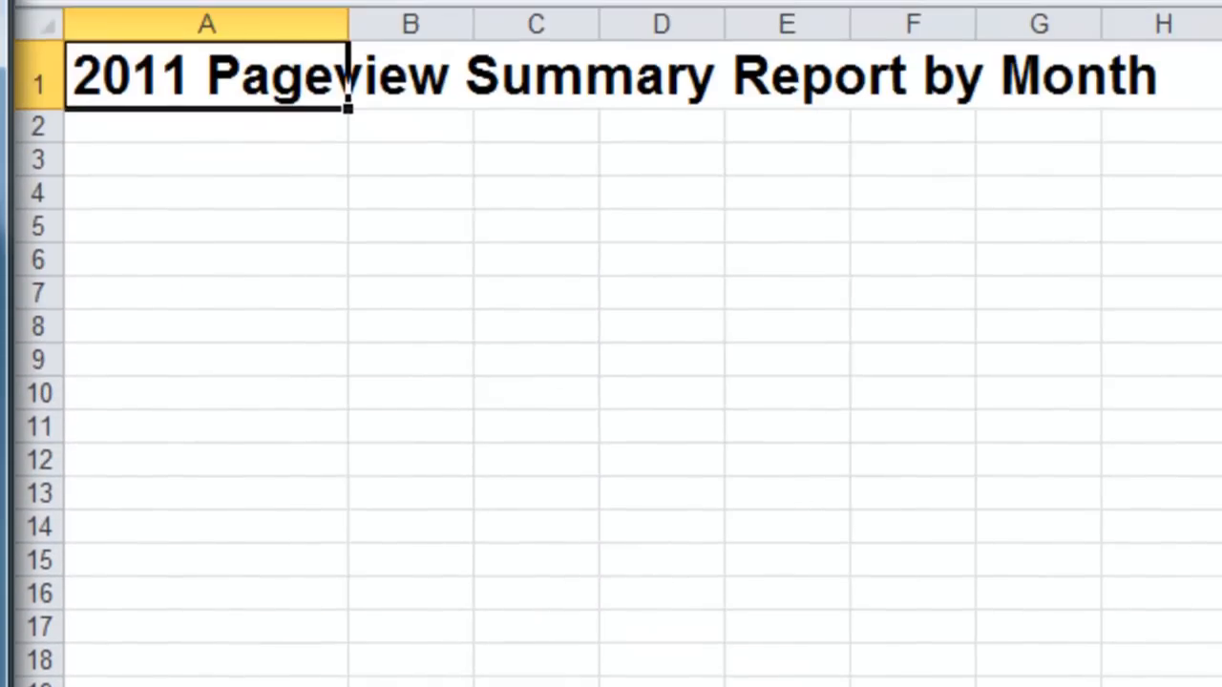
Step: Put the Month and Pageviews headers on the new summary sheet
type("Month")
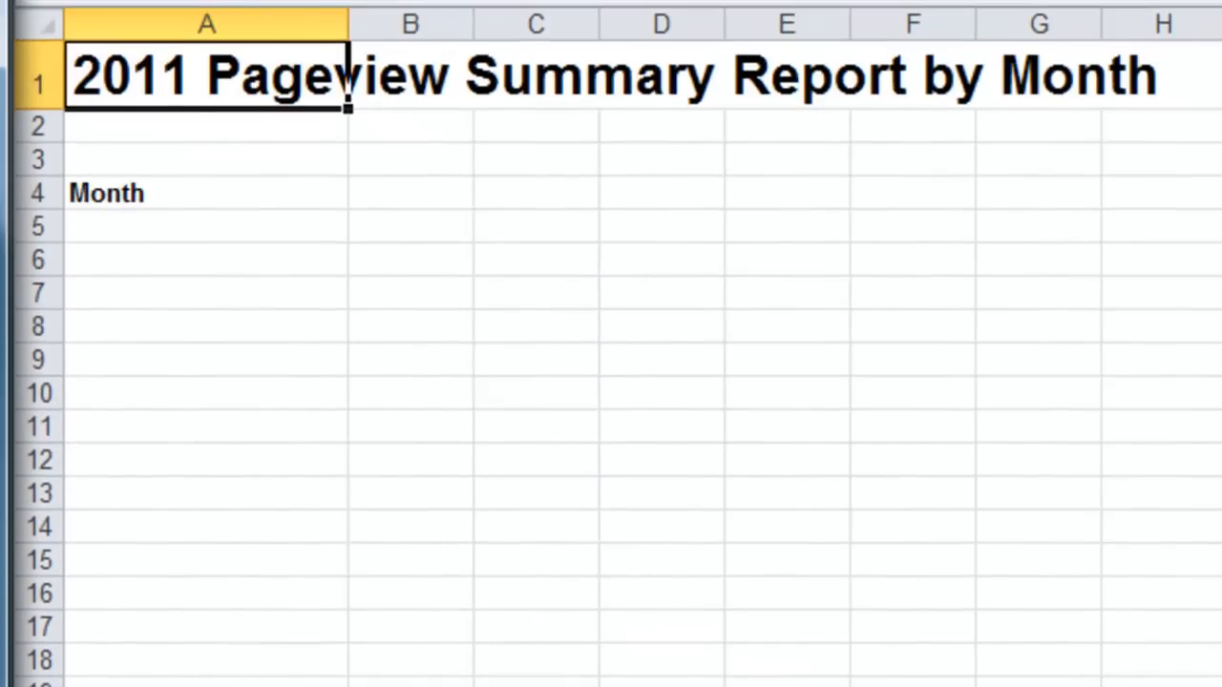
type("Pageviews")
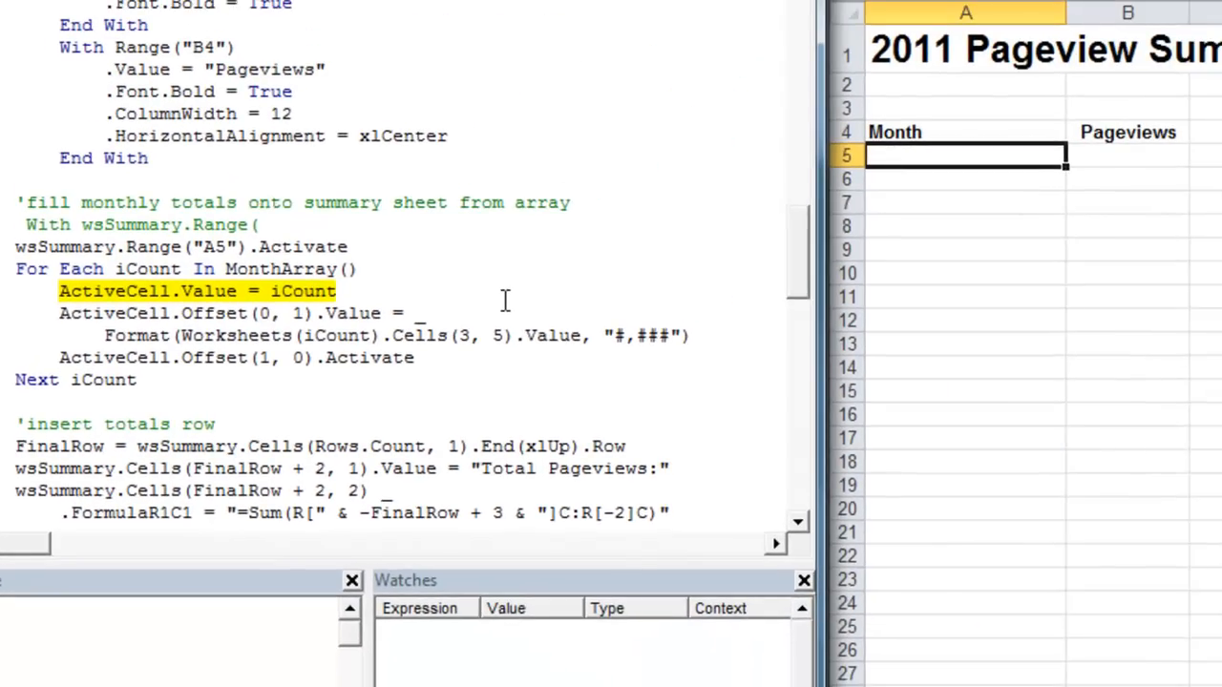
Step: Step the macro to write Jan and its pageview total onto the summary sheet
key("F8")
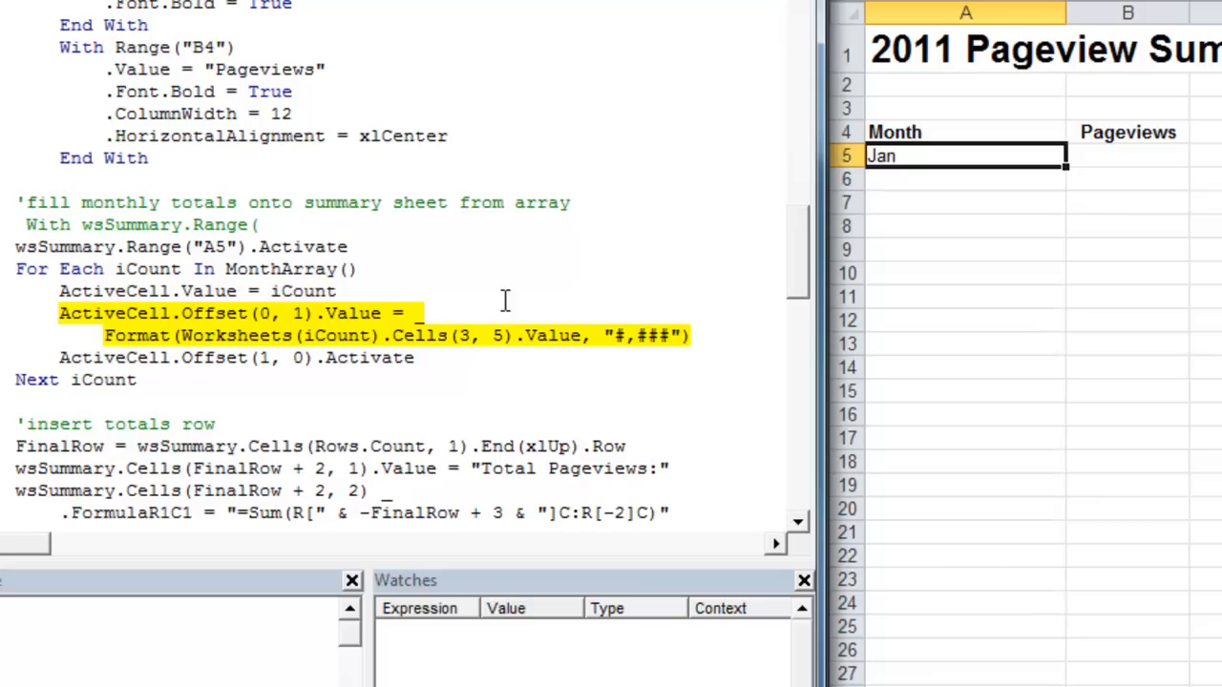
key("F8")
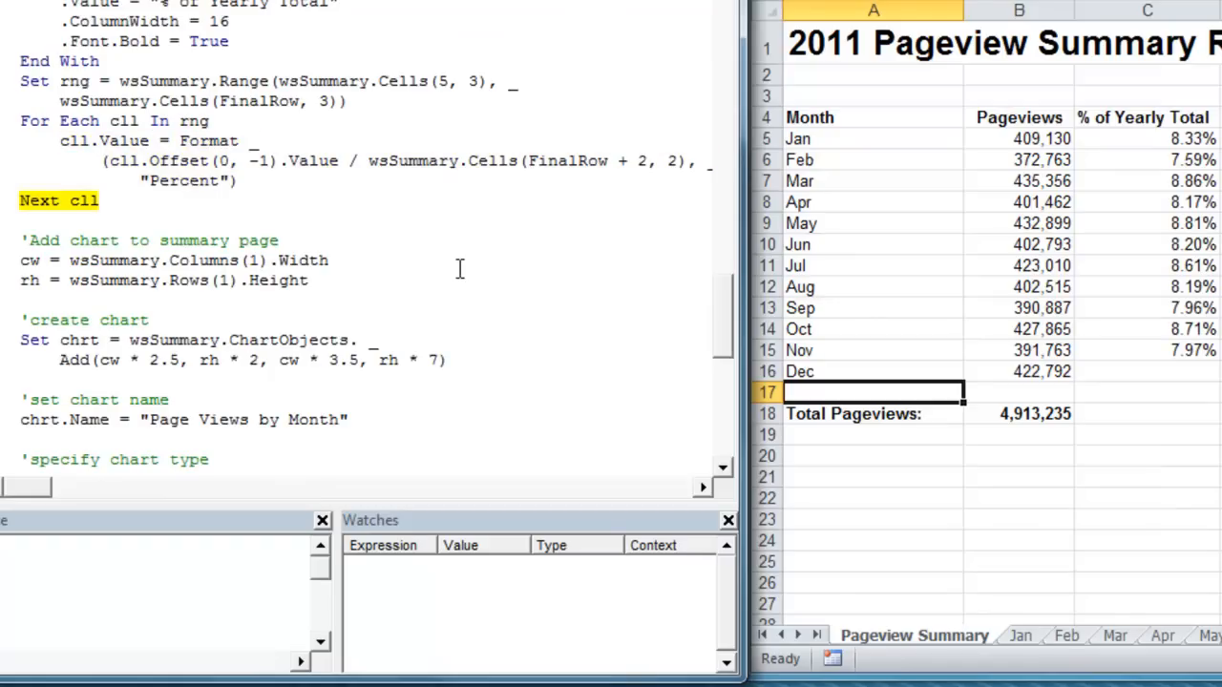
scroll("down", 3)
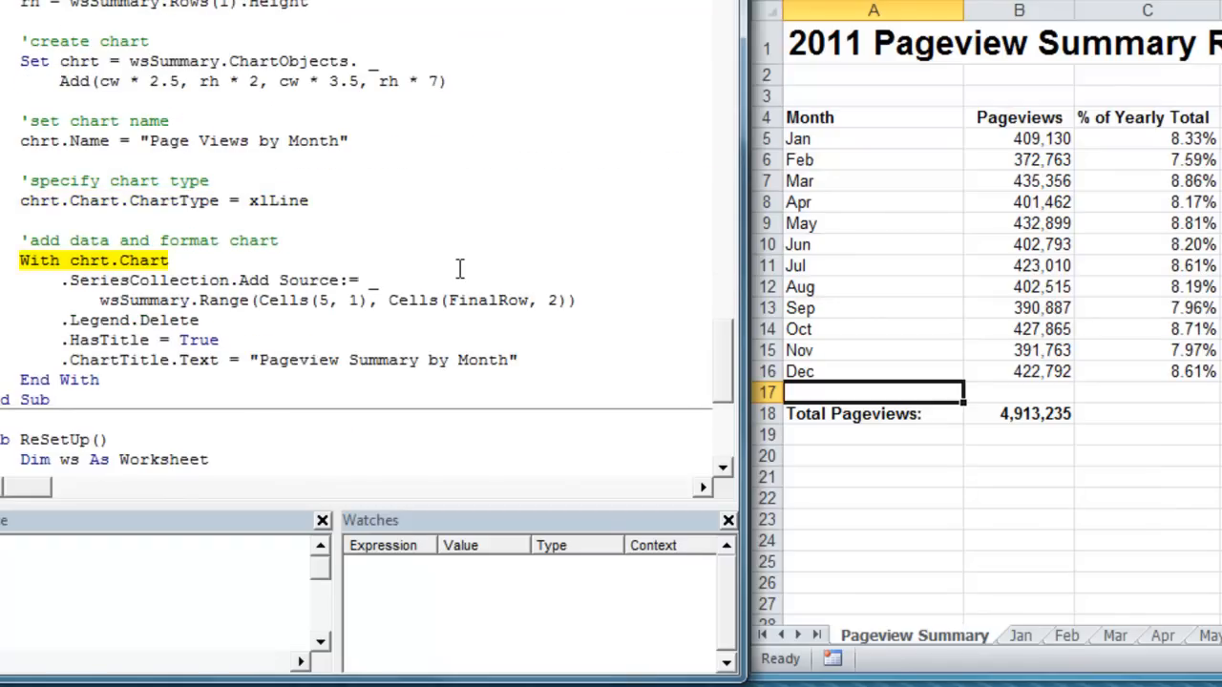